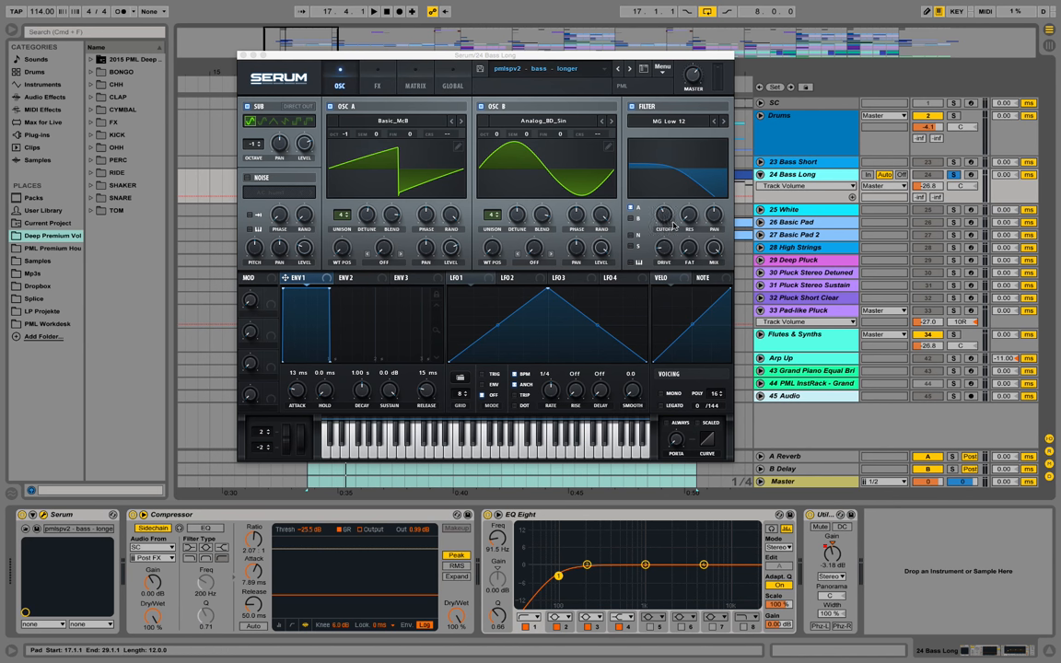
mouse_move(809, 181)
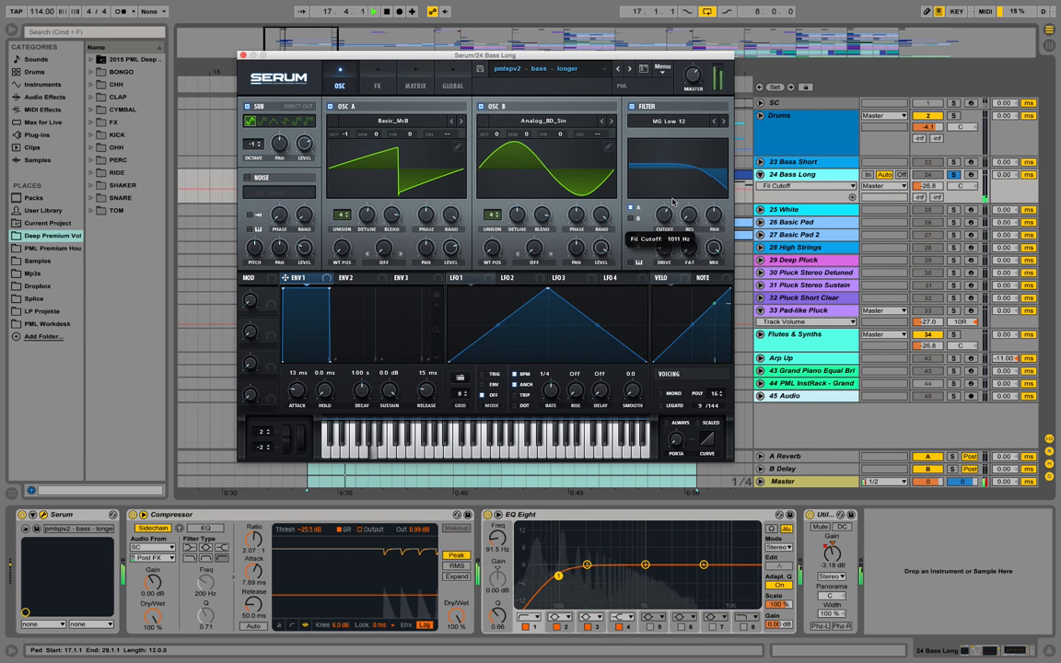
- Sweep the filter cutoff down and back up while the Bass Long patch plays
drag(663, 217, 663, 225)
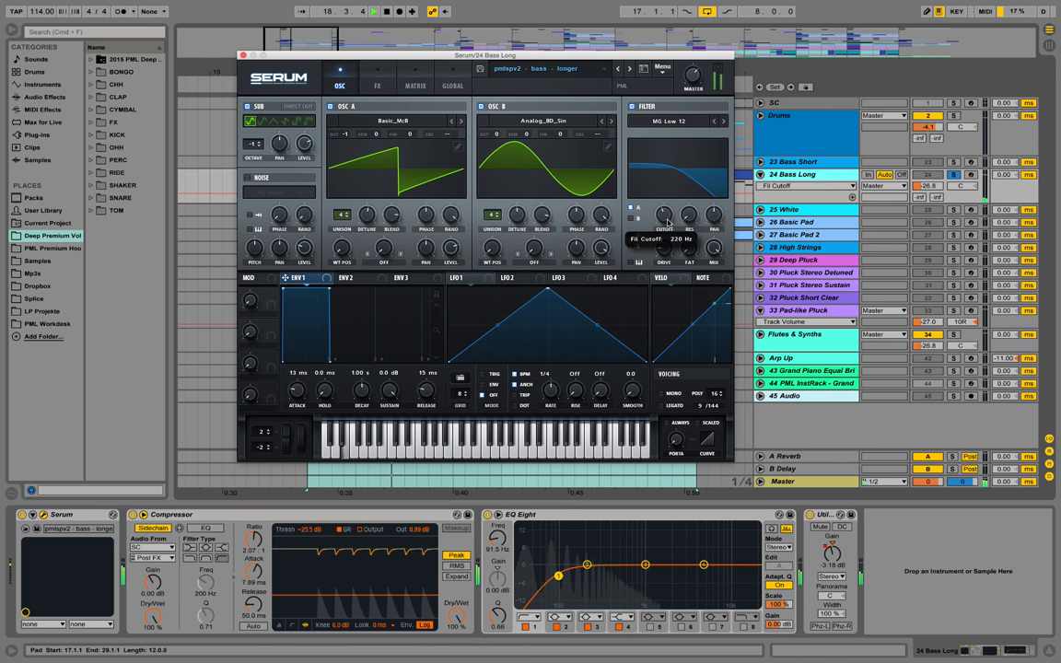
drag(664, 218, 667, 210)
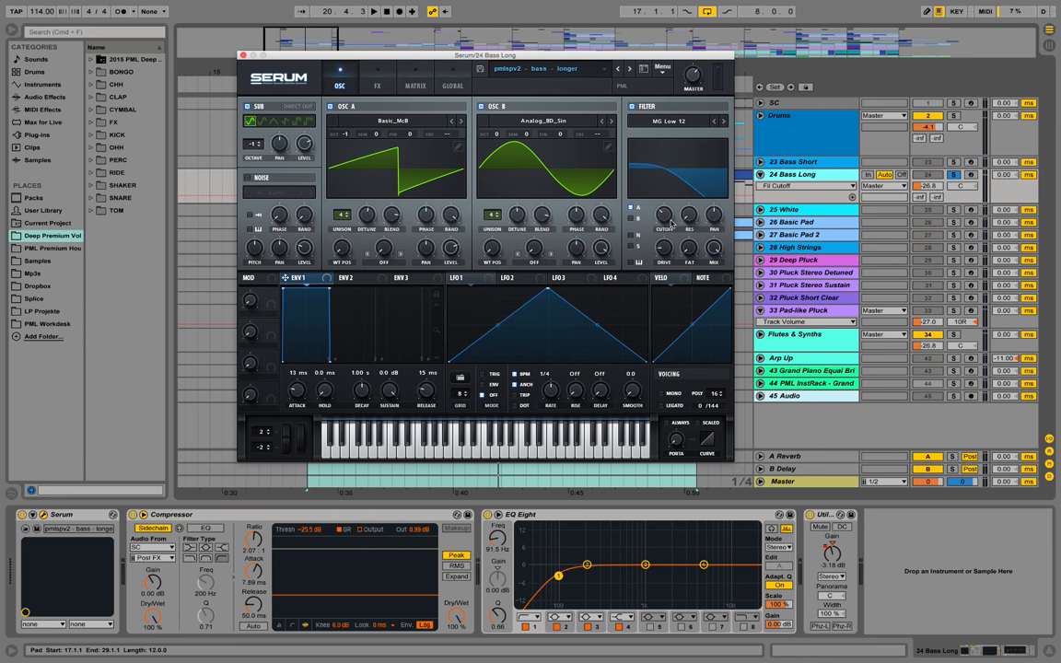
mouse_move(678, 177)
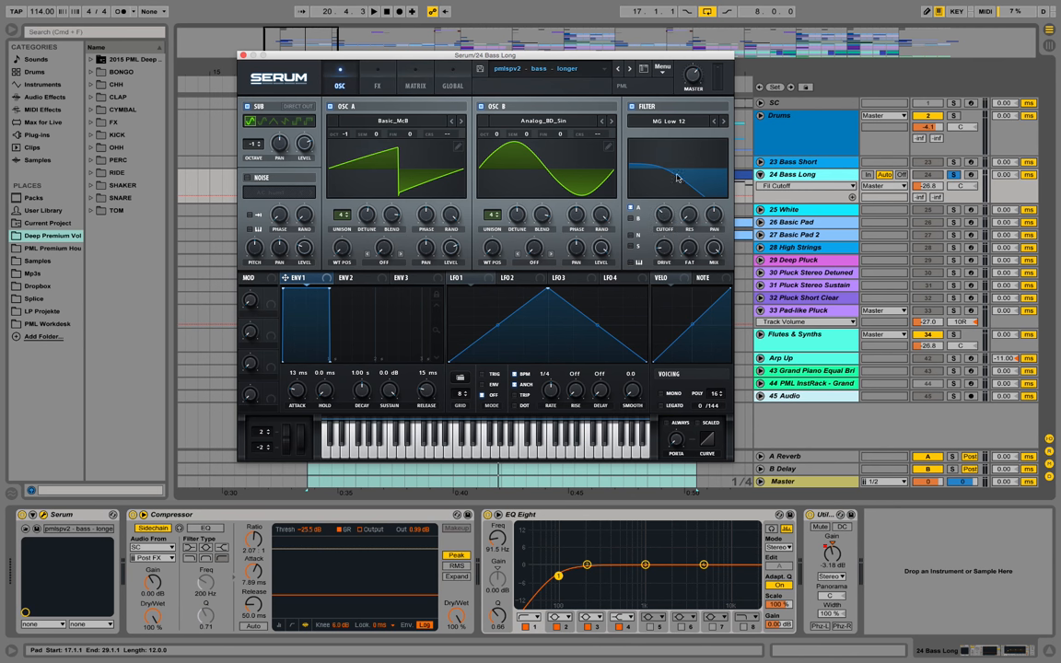
mouse_move(667, 73)
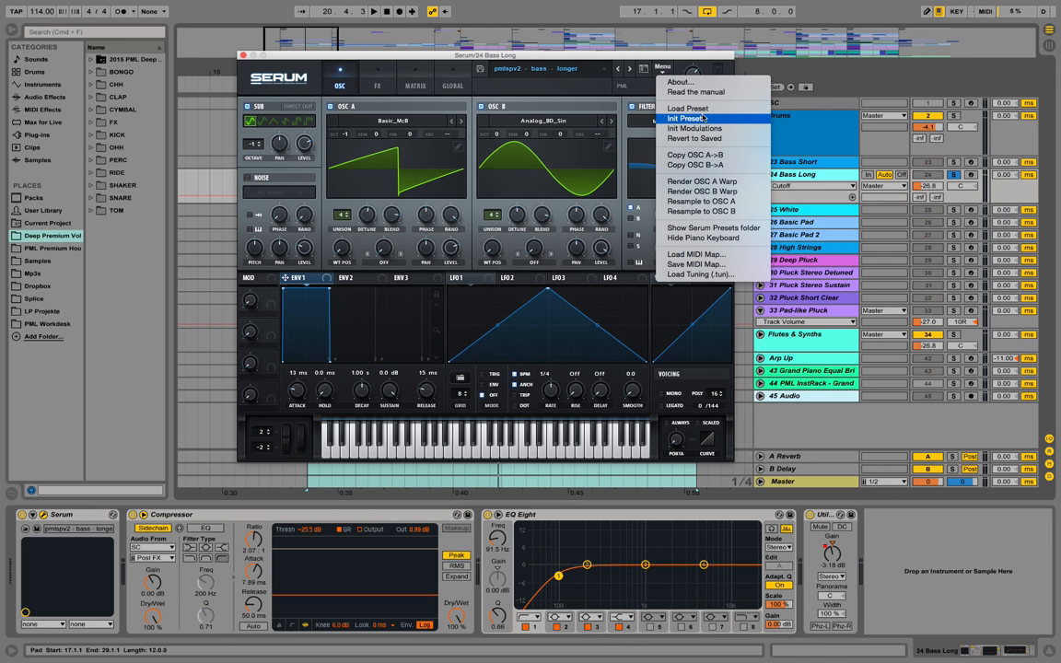
- Load Init Preset so Serum holds only the default saw oscillator
click(689, 118)
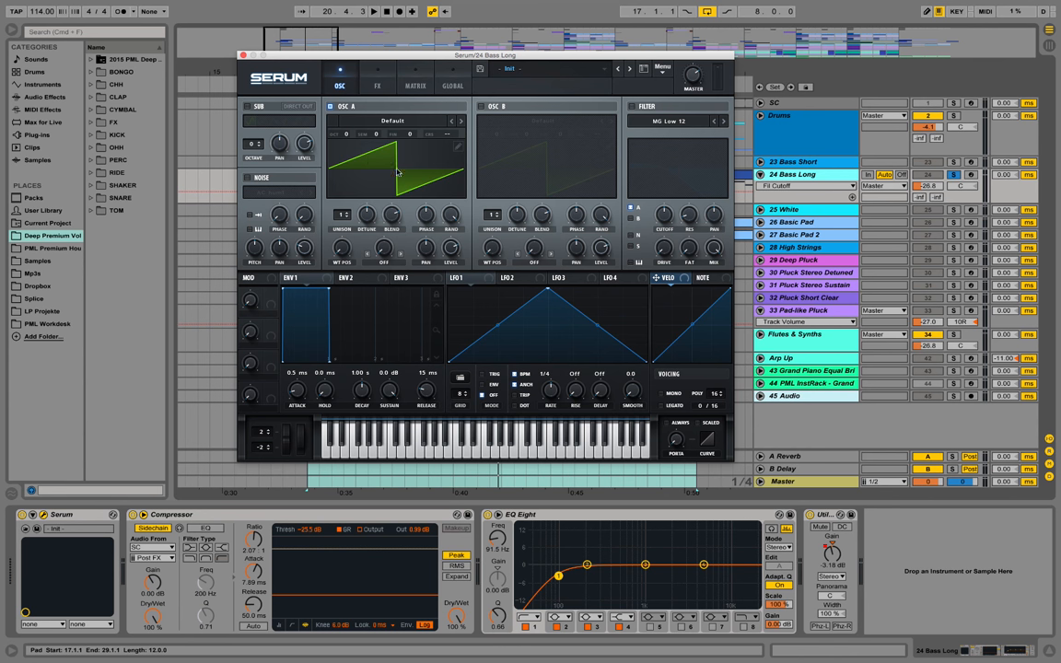
mouse_move(419, 147)
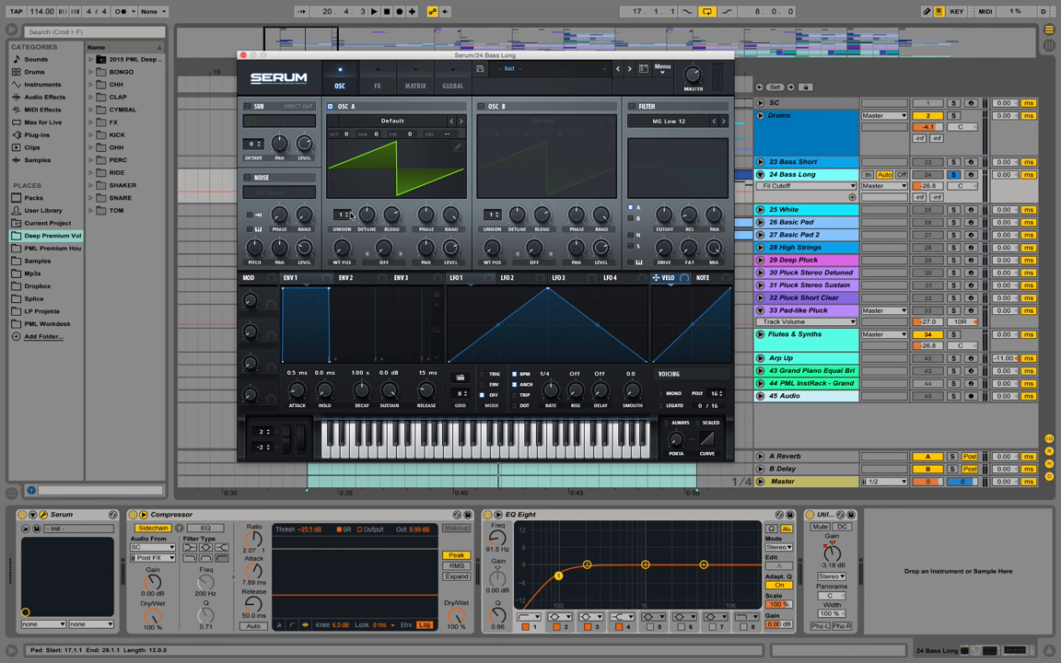
click(373, 11)
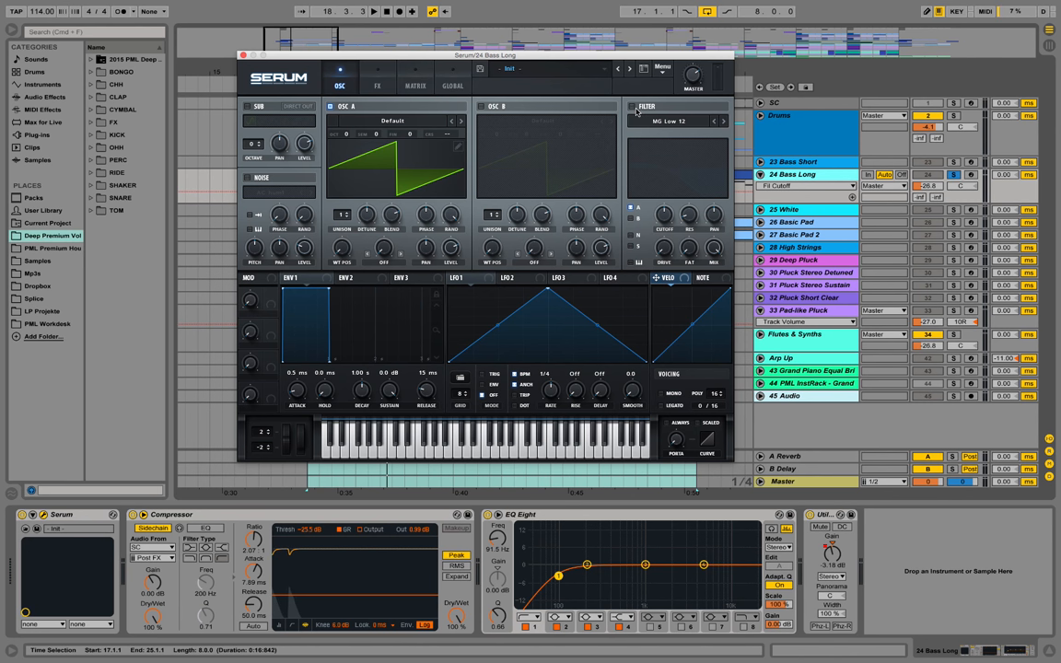
- Raise OSC A's unison blend on the initialized saw patch while listening
click(634, 107)
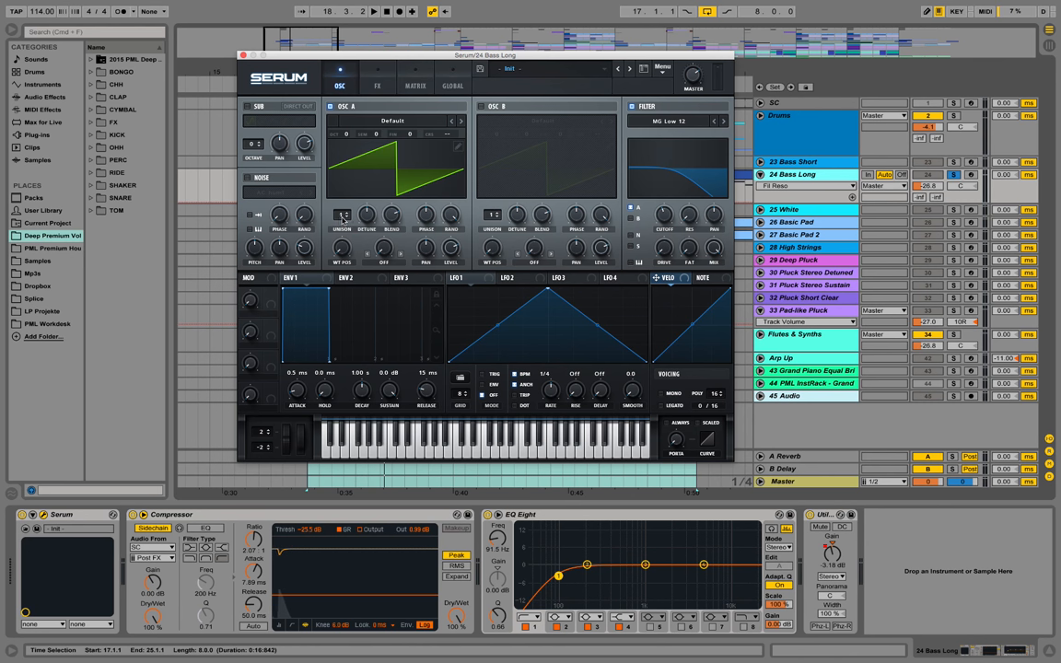
mouse_move(343, 214)
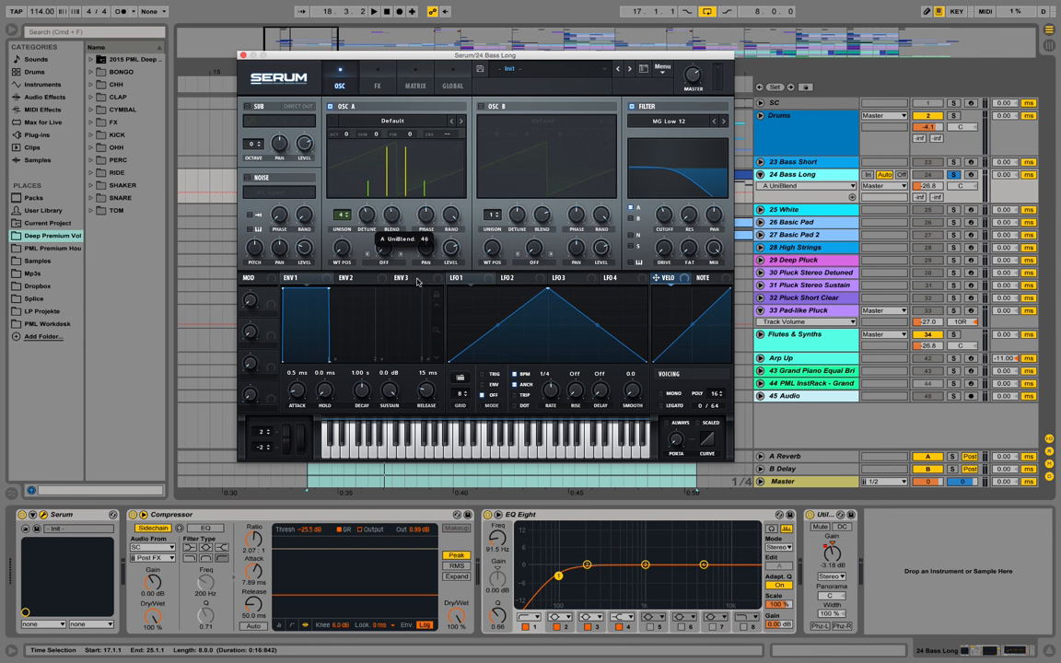
drag(392, 217, 402, 207)
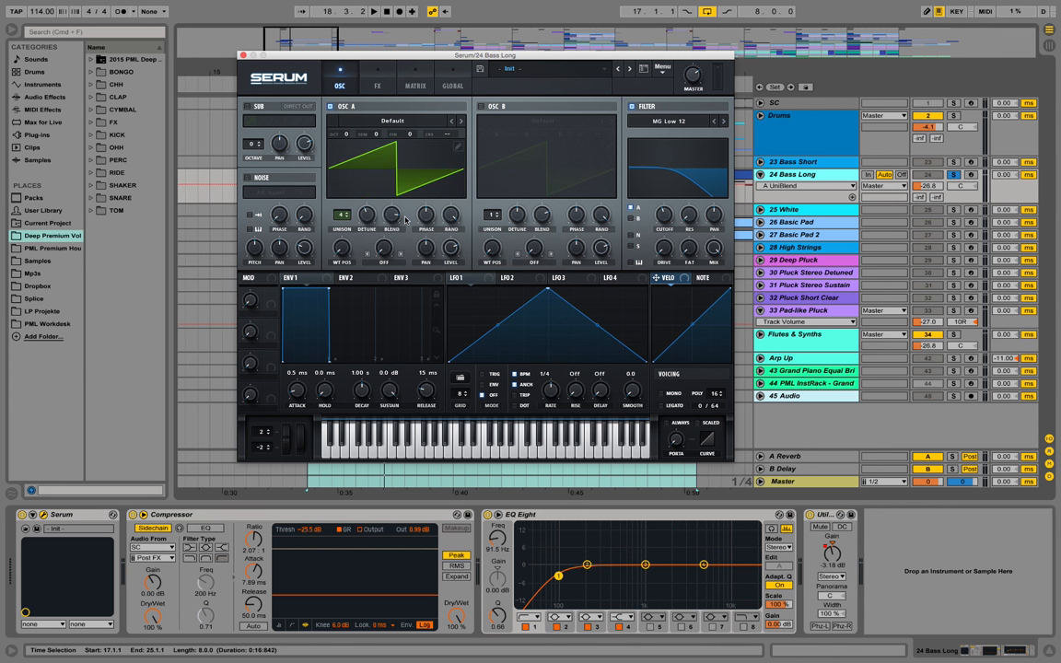
click(372, 11)
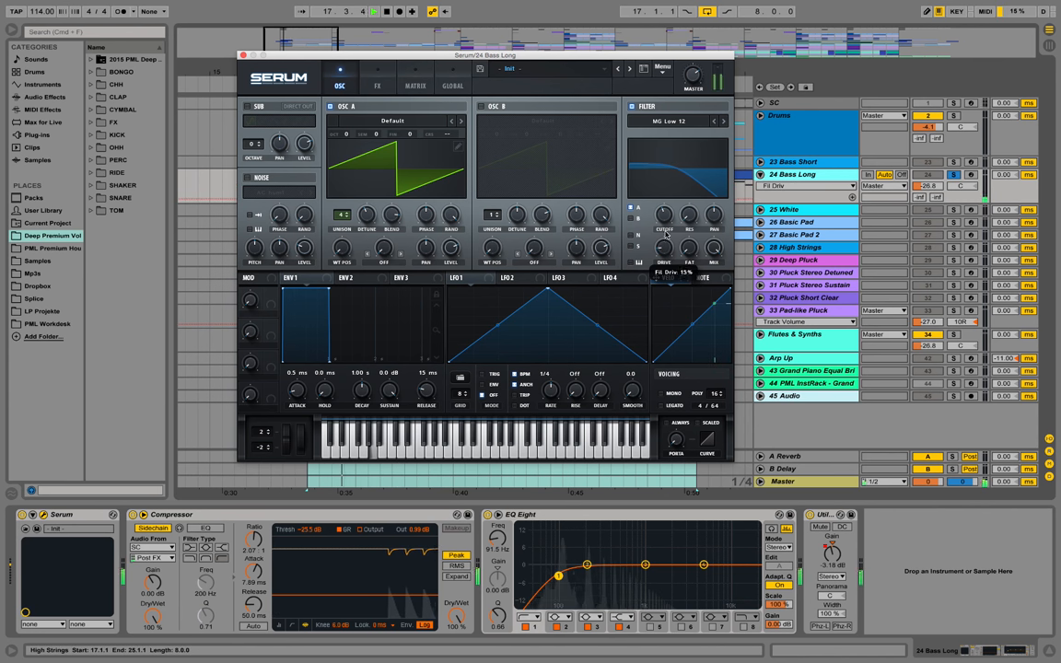
- Nudge a low-pass filter setting on the saw patch and listen back
drag(666, 247, 666, 236)
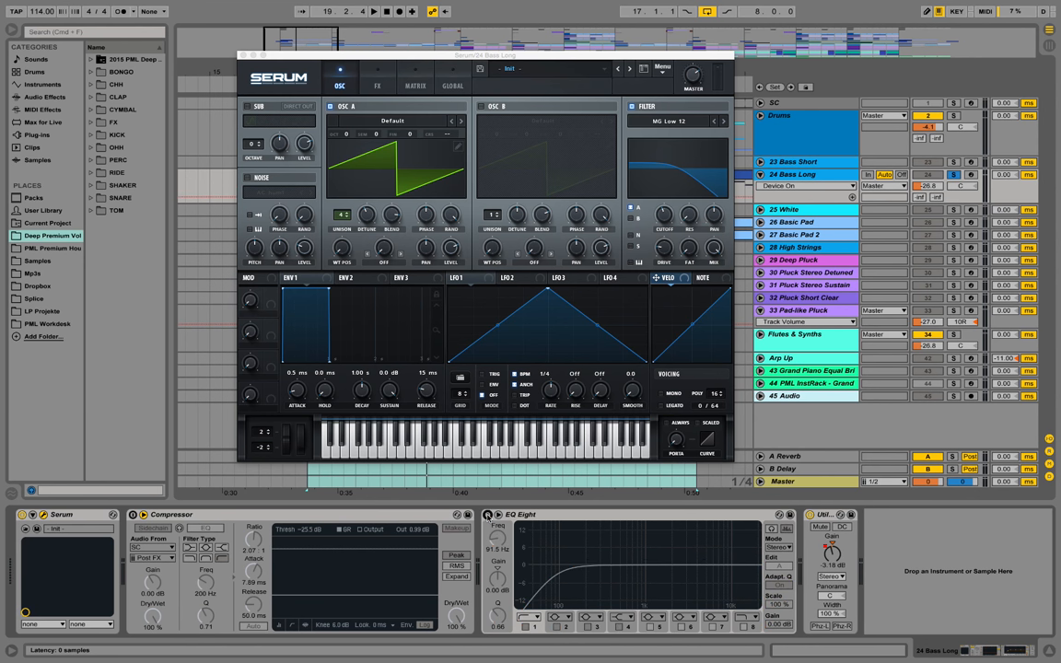
click(372, 11)
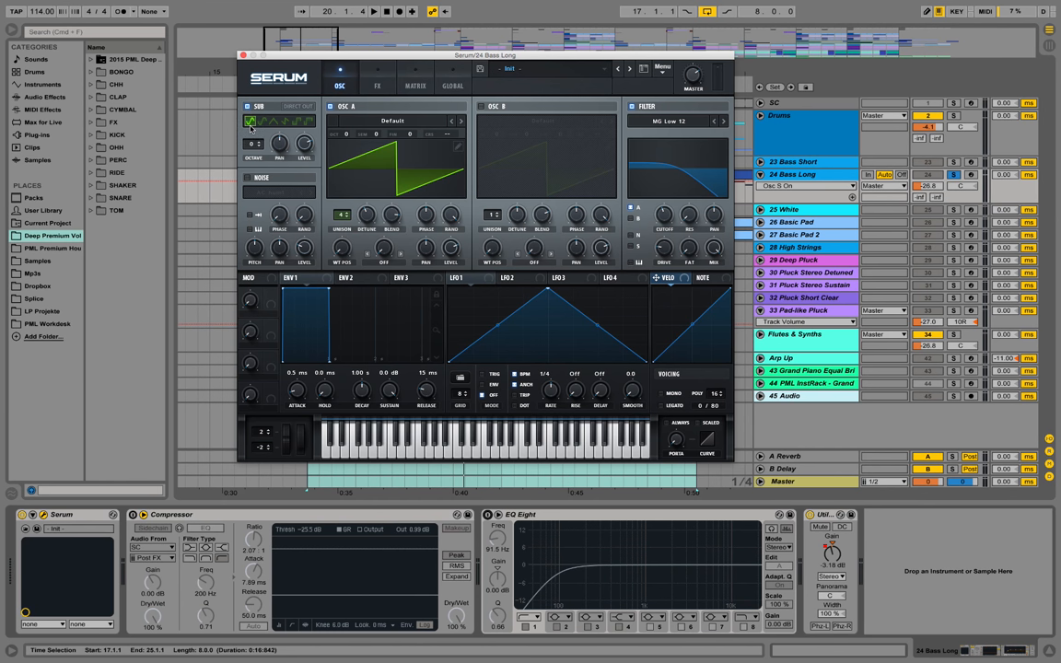
mouse_move(253, 144)
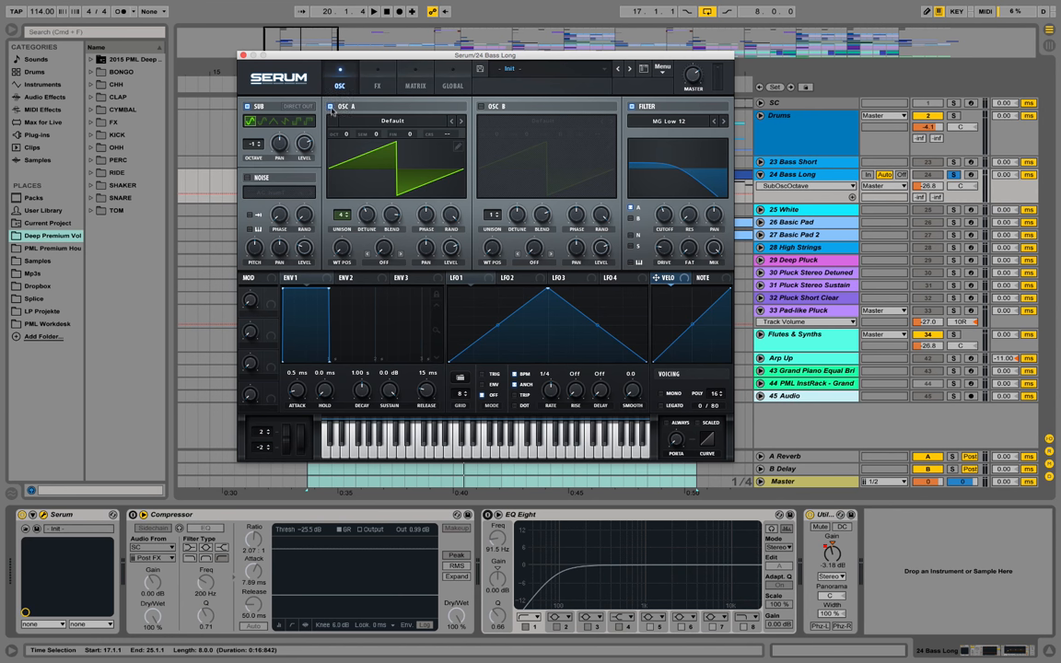
mouse_move(331, 107)
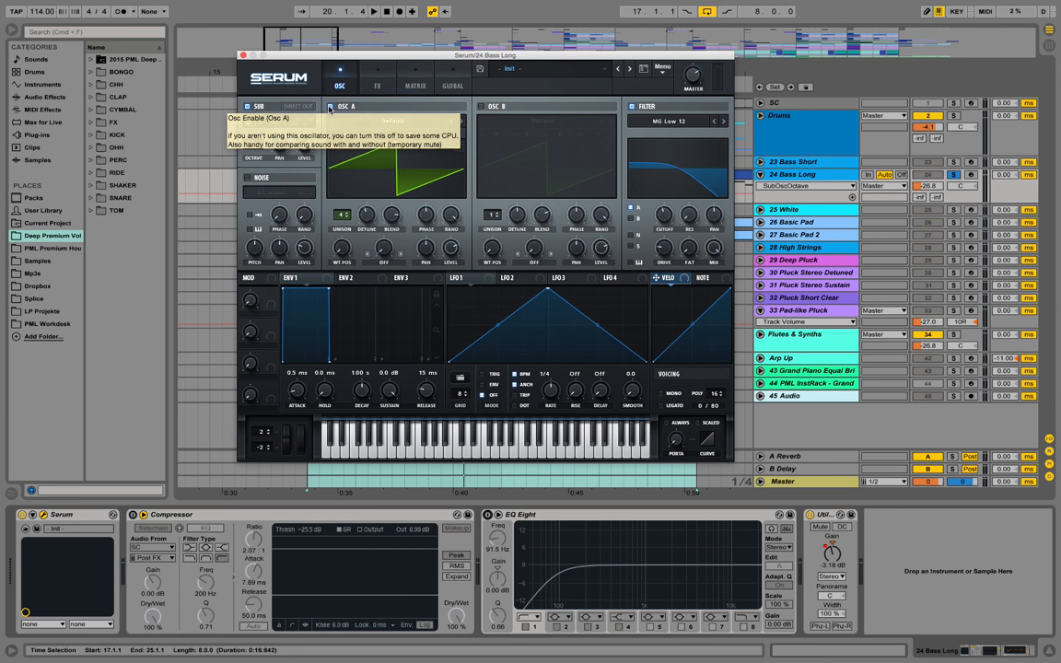
- Mute and re-enable the saw oscillator to compare the tone through MG Low 12
click(328, 107)
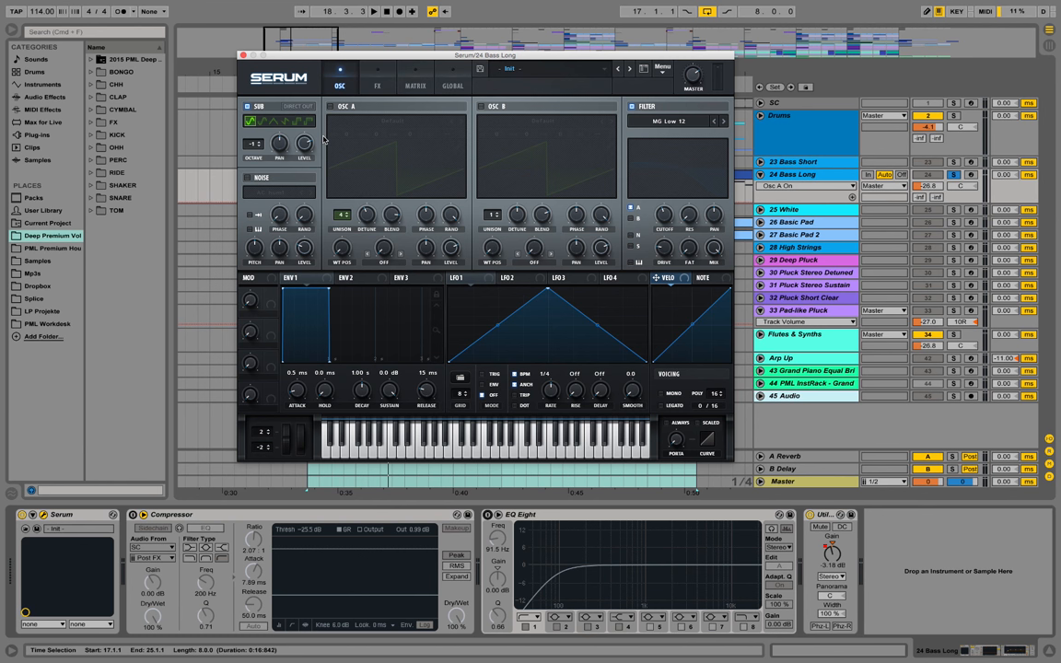
mouse_move(357, 140)
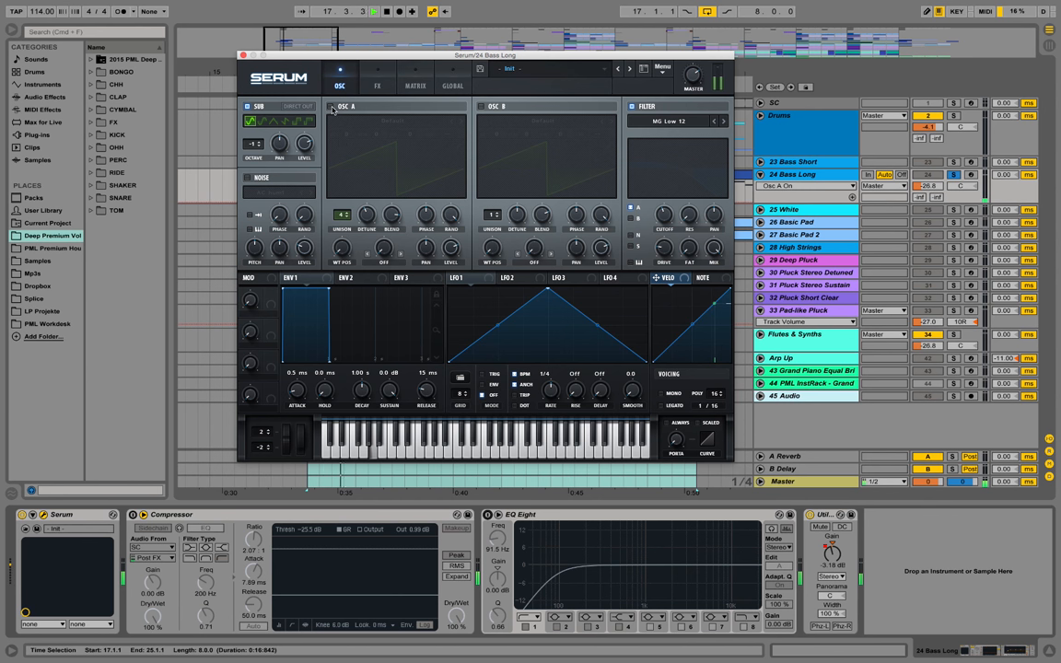
click(332, 105)
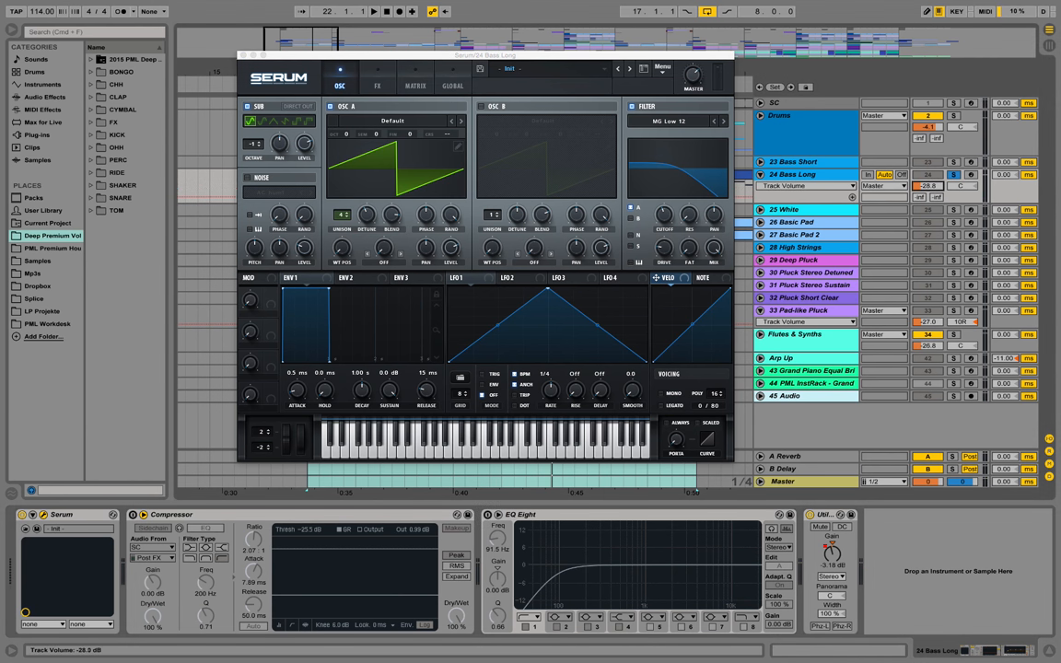
click(372, 11)
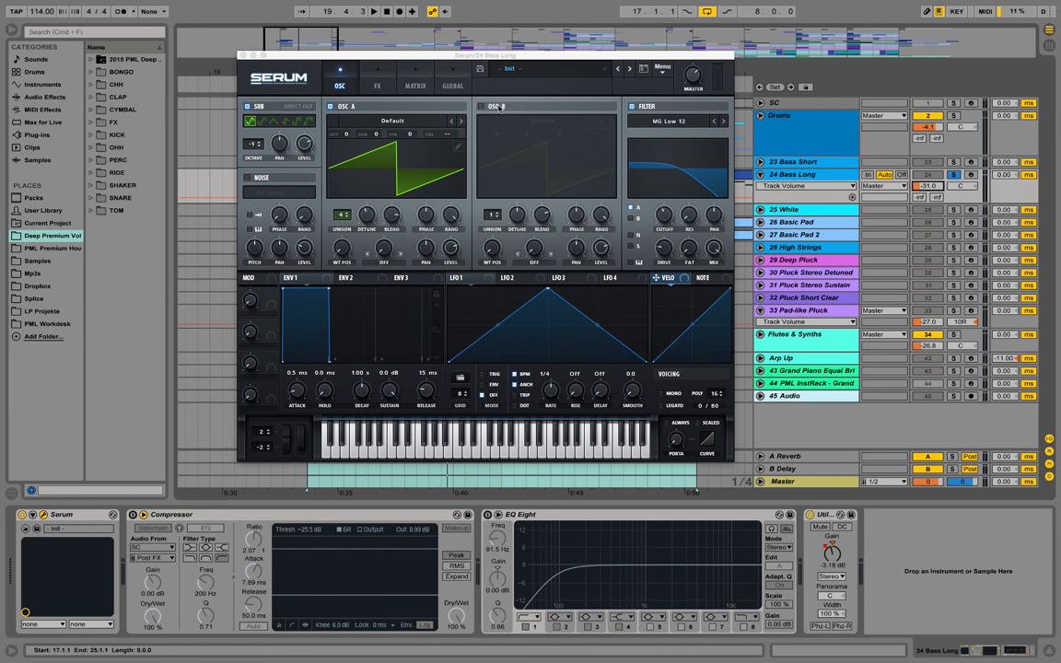
- Enable OSC B and load the Analog > Analog_BD_Sin sine wavetable into it
click(479, 105)
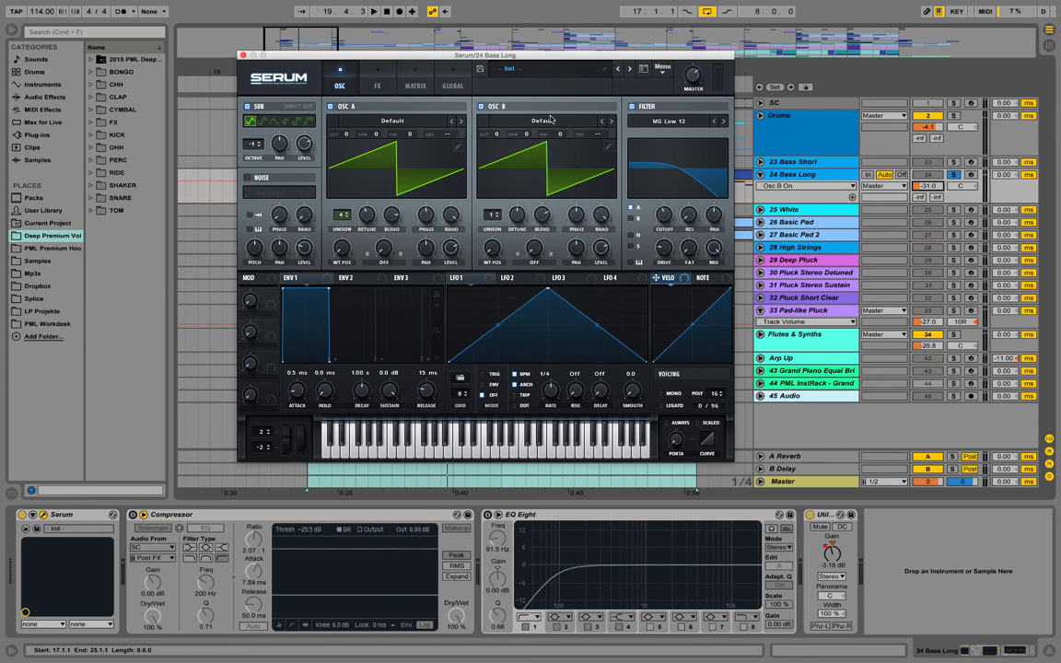
click(542, 121)
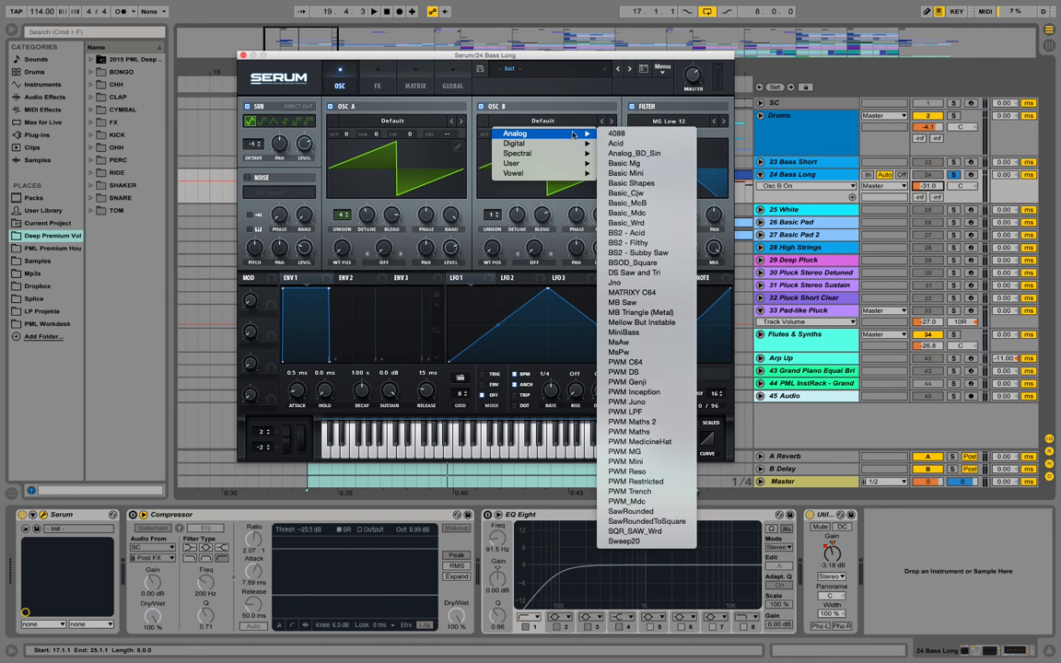
mouse_move(645, 153)
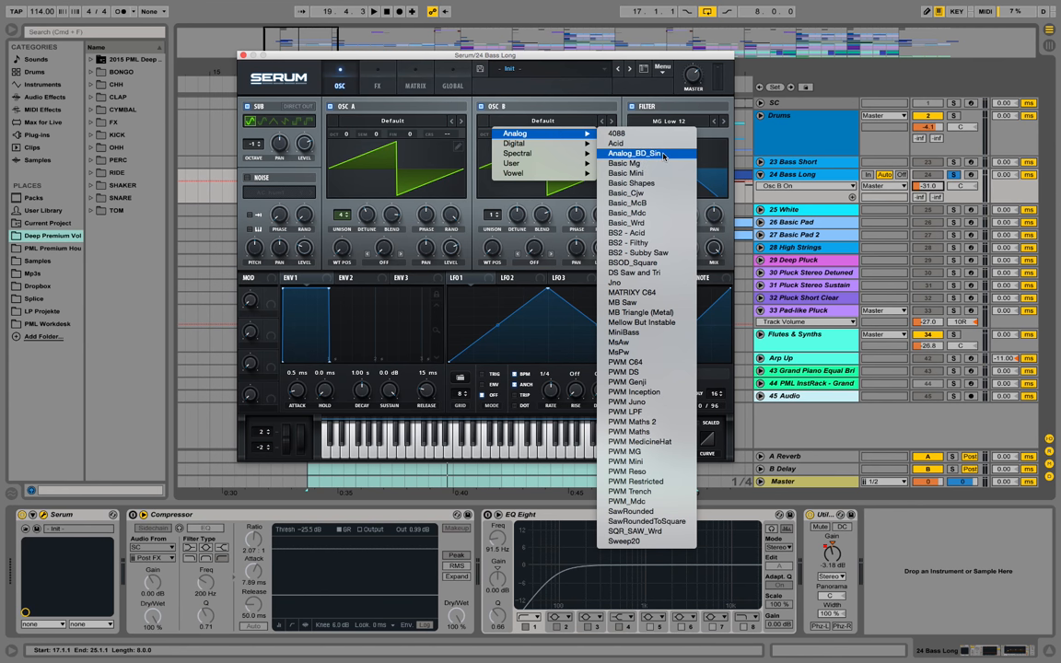
click(634, 152)
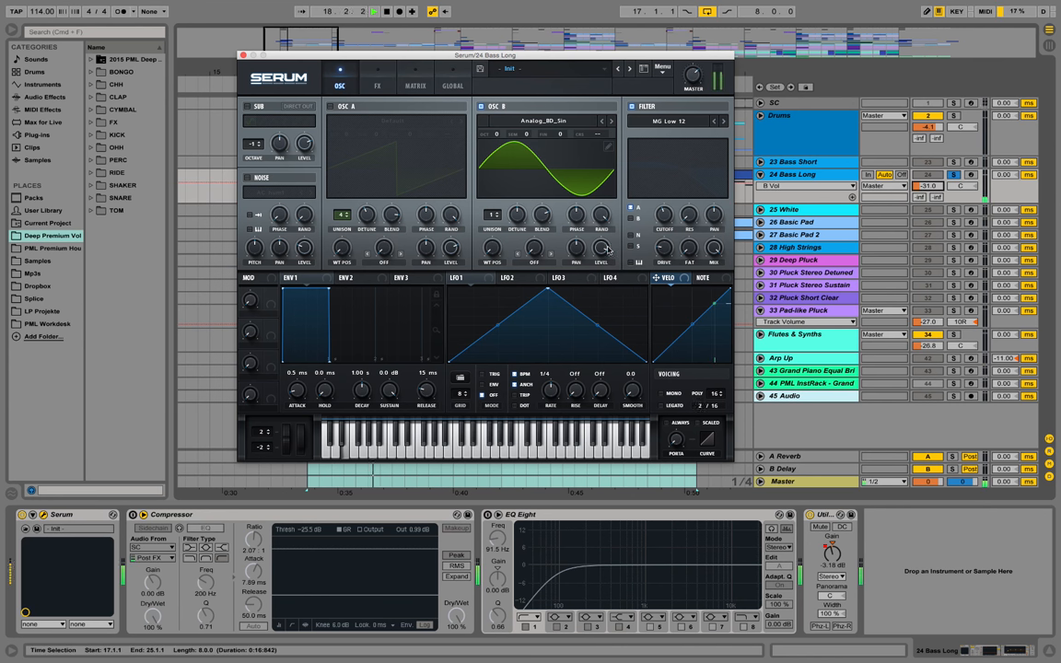
mouse_move(493, 214)
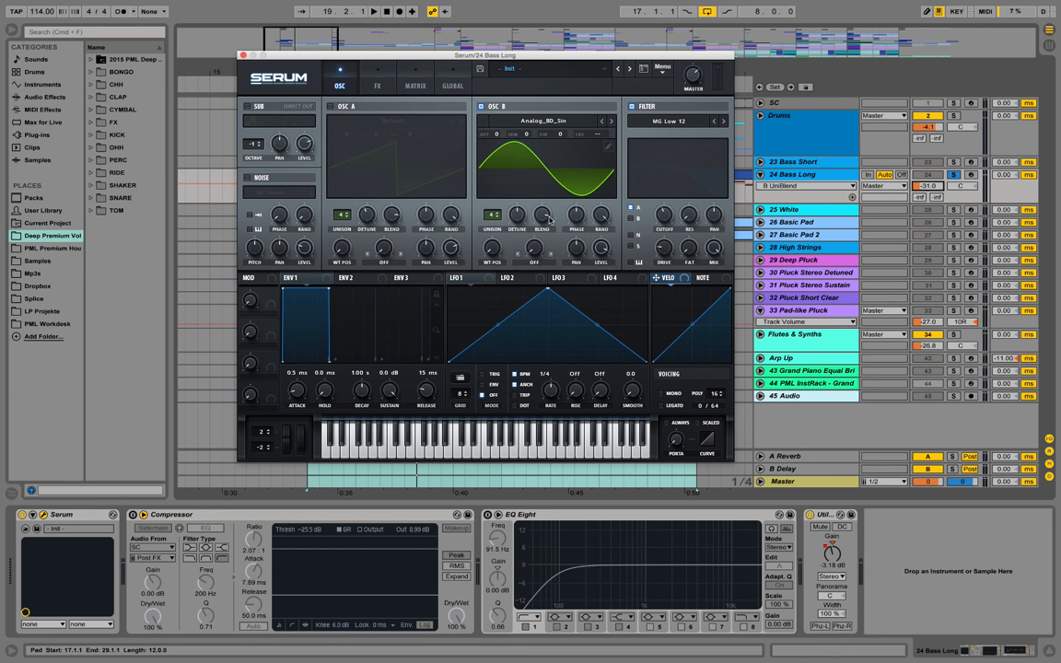
click(372, 11)
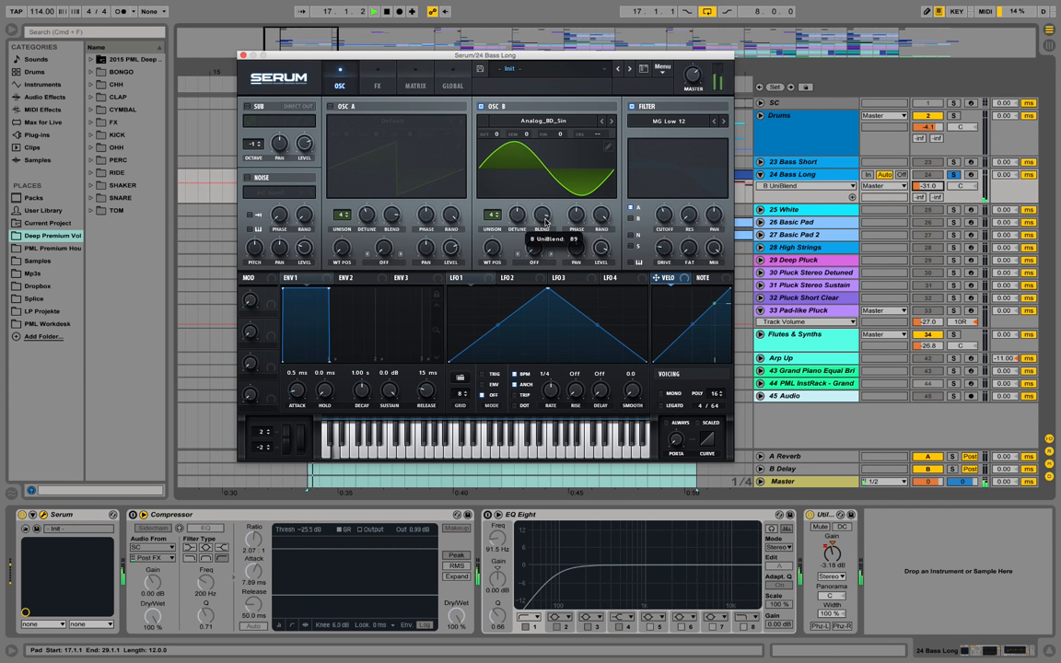
click(807, 184)
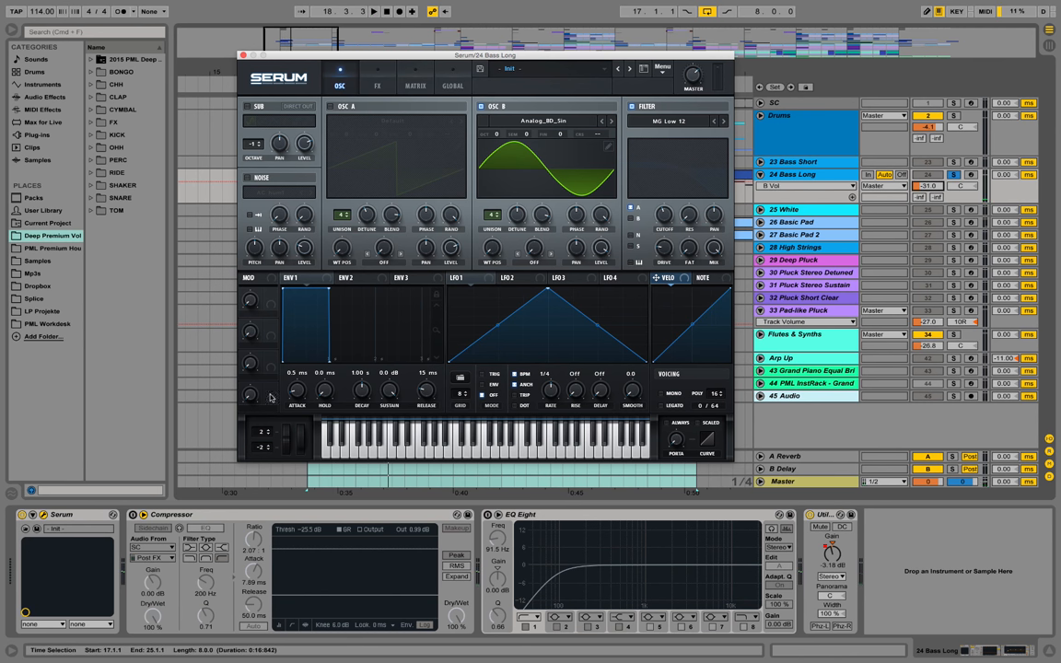
- Shorten the ENV 1 attack and lower the filter cutoff to about 244 Hz
drag(296, 387, 297, 377)
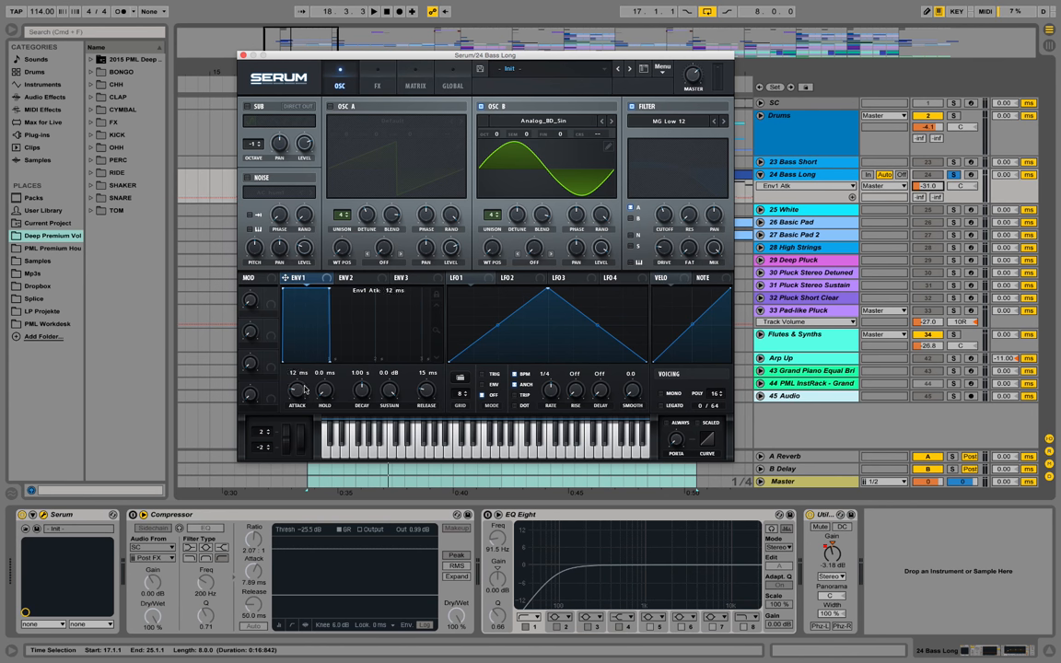
drag(299, 387, 299, 377)
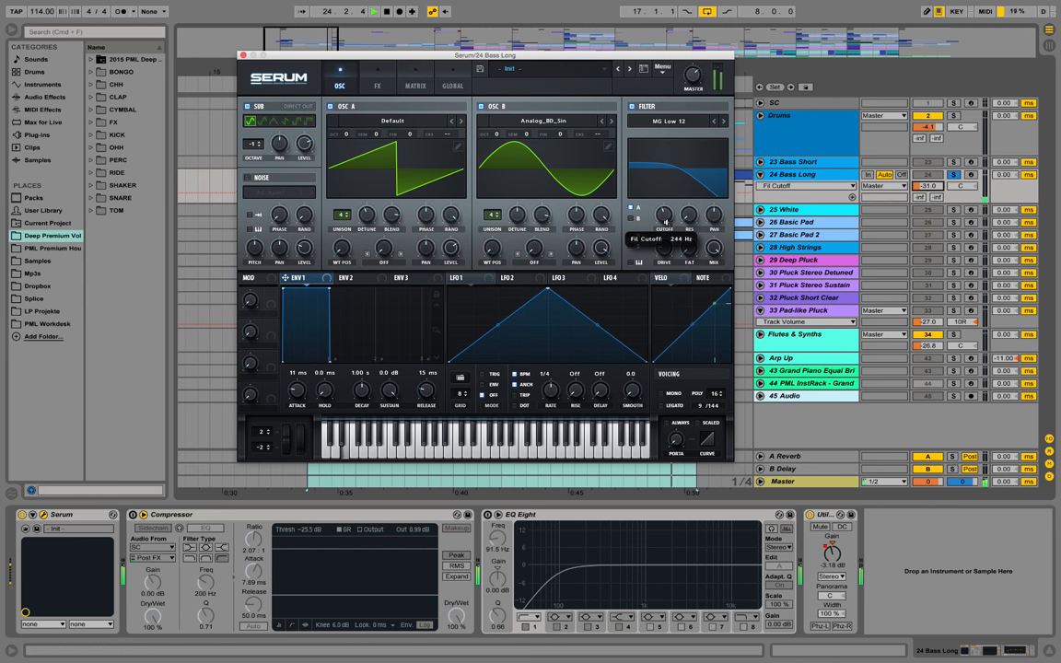
drag(663, 218, 667, 202)
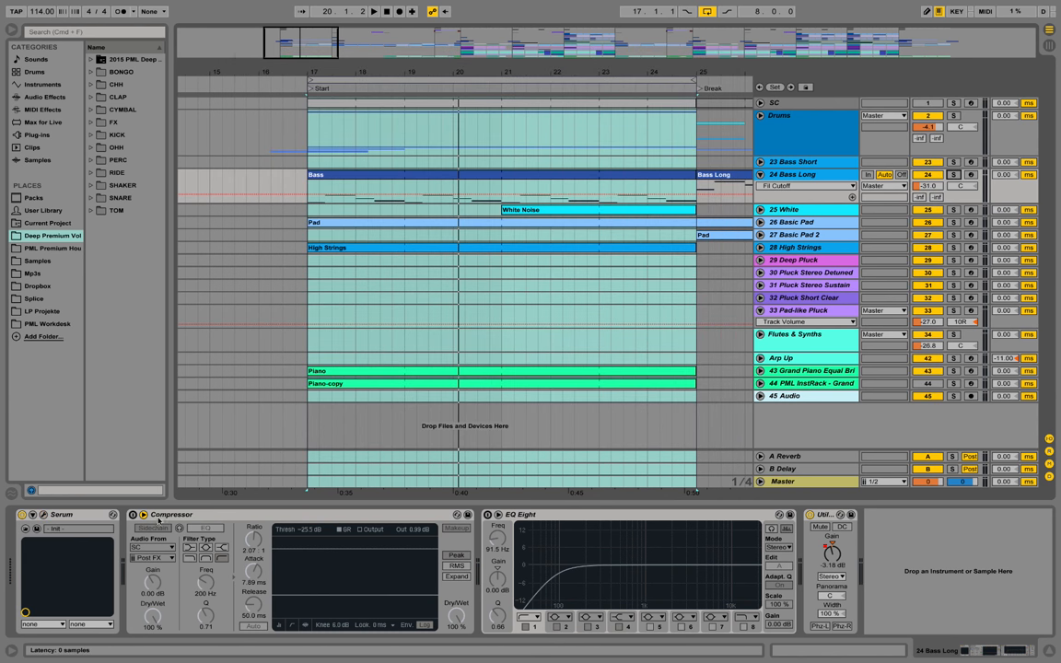
- Switch on the Compressor and EQ Eight, play the arrangement and close Serum
click(133, 514)
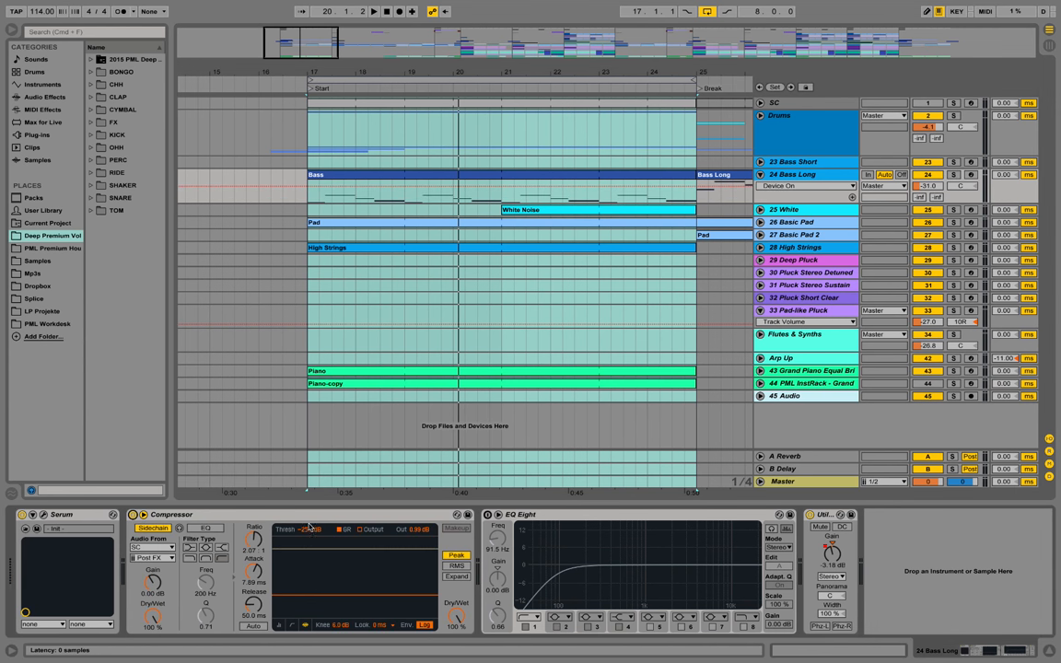
click(788, 516)
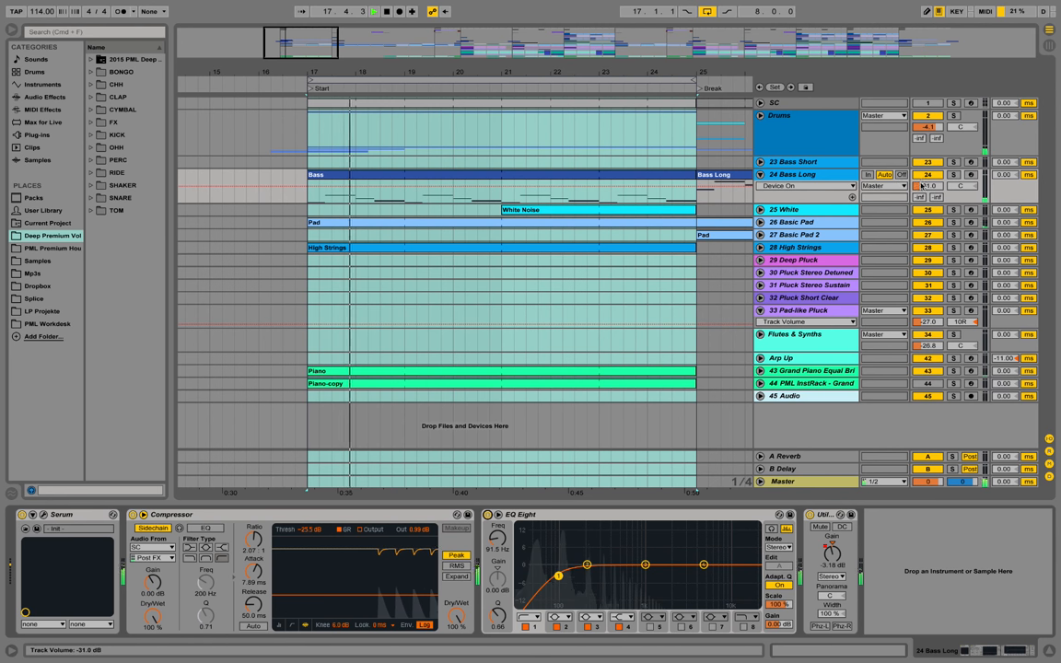
click(885, 173)
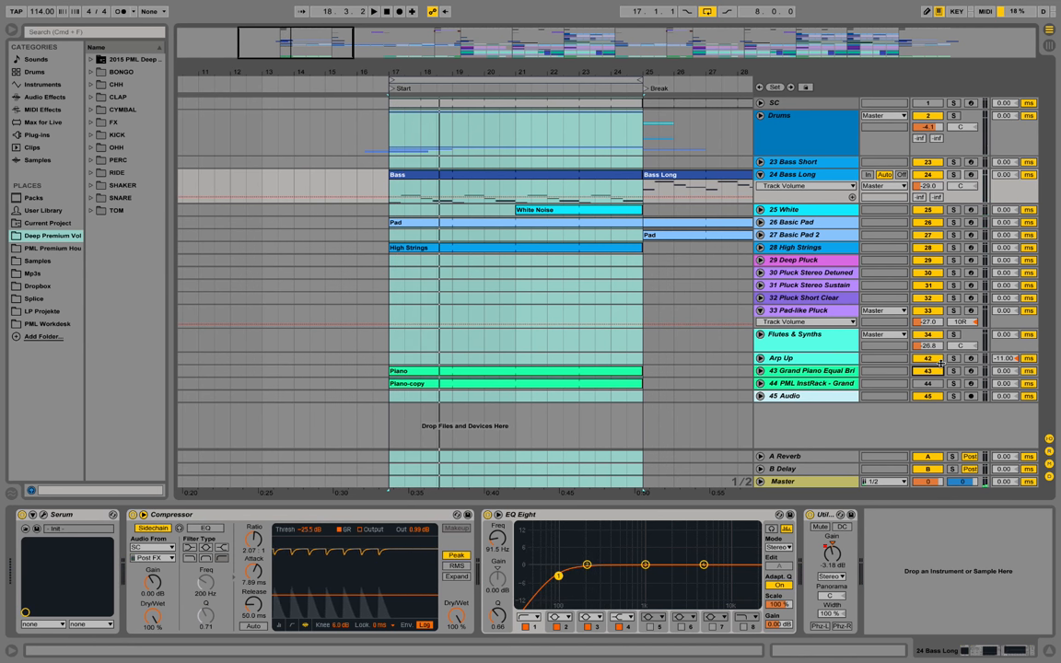
mouse_move(848, 288)
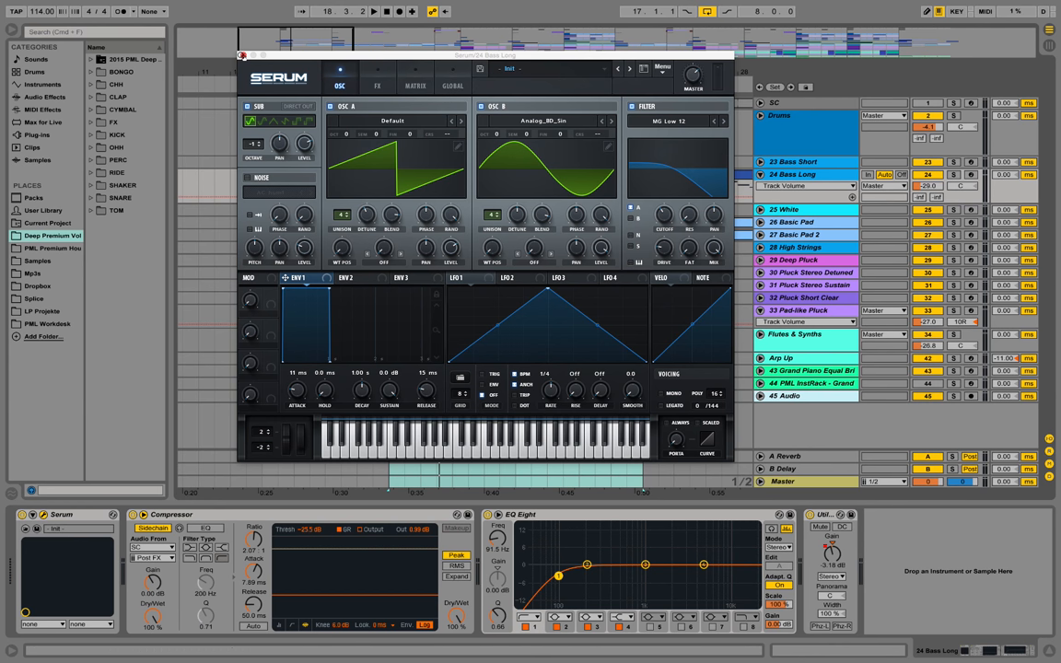
click(243, 56)
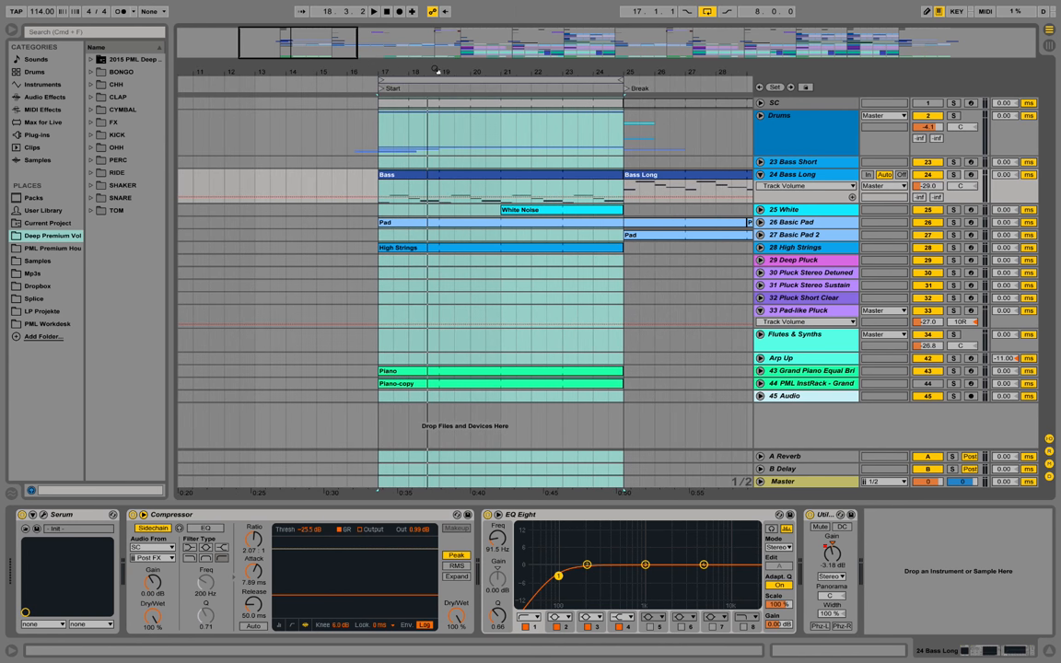
click(541, 184)
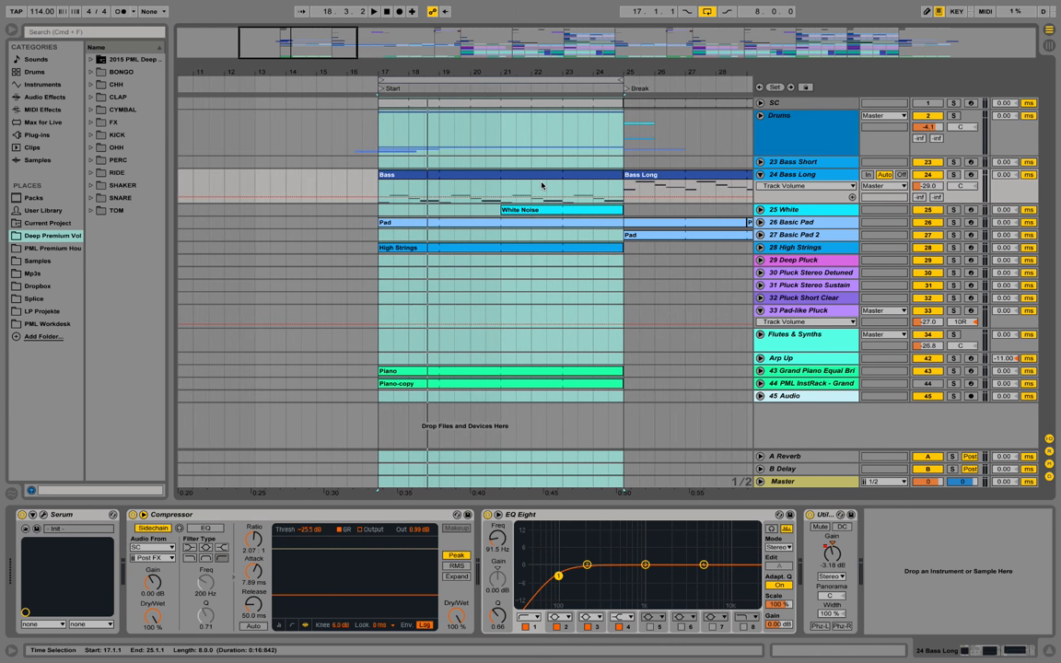